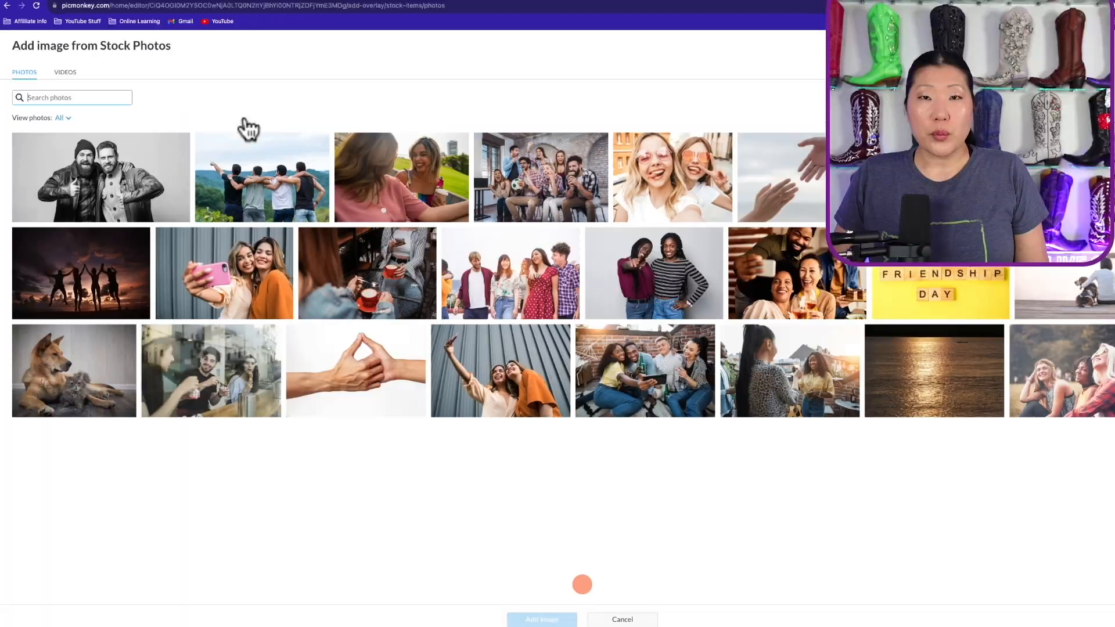
Search stock photos for 'plane', add the plane photo, and start renaming the design 'Plane'
{"action": "scroll", "scroll_direction": "down", "scroll_amount": 3}
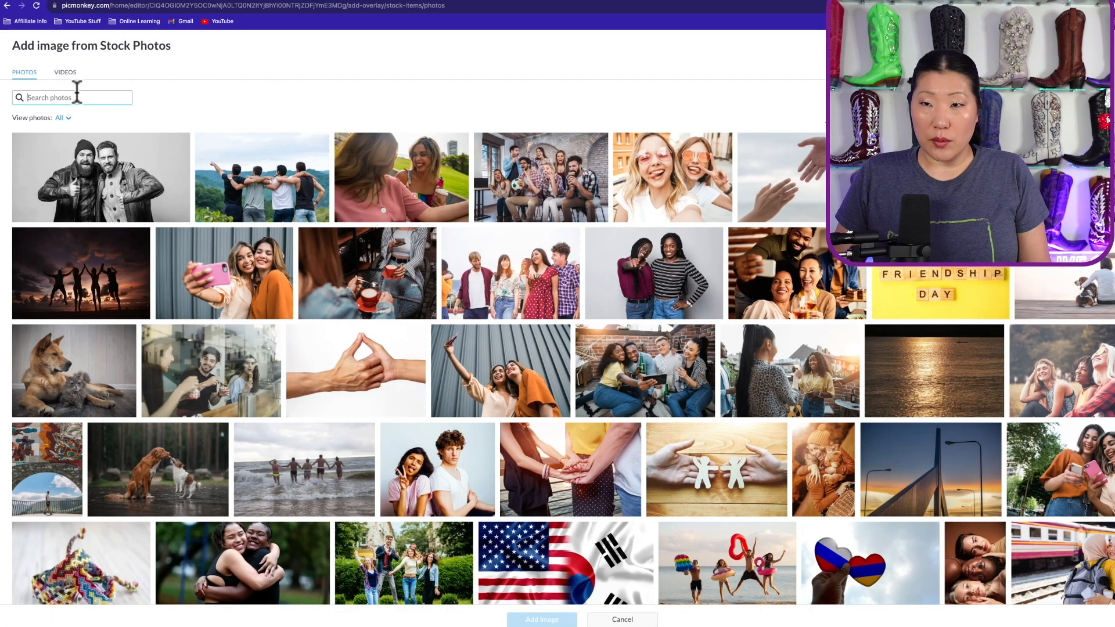
{"action": "type", "text": "plane"}
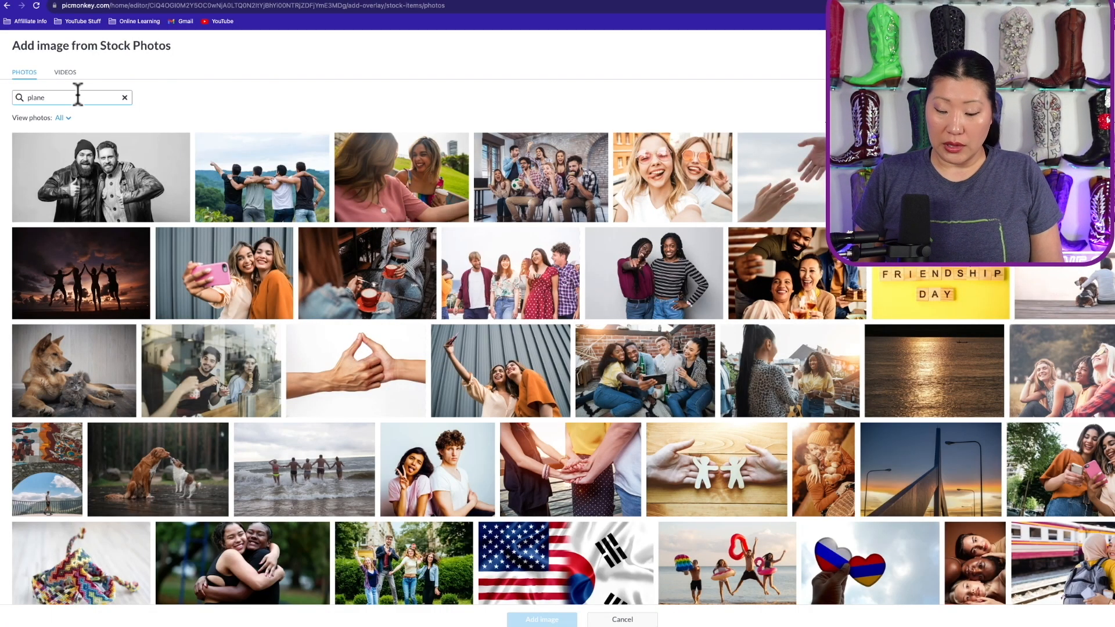
{"action": "key", "text": "Return"}
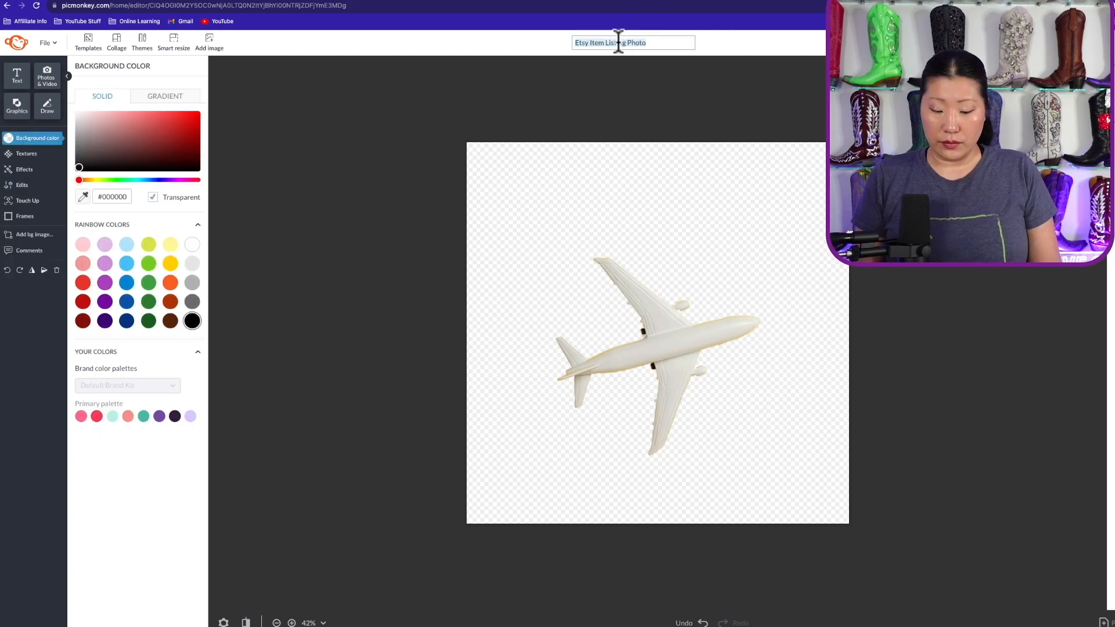
{"action": "type", "text": "Plane"}
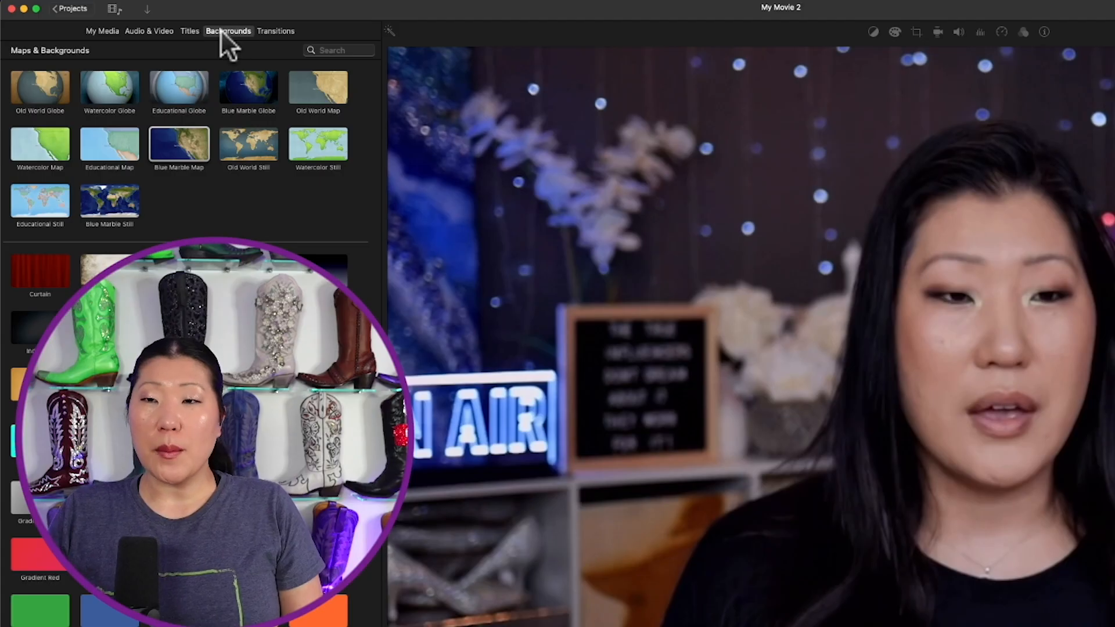
{"action": "mouse_move", "coordinate": [181, 160]}
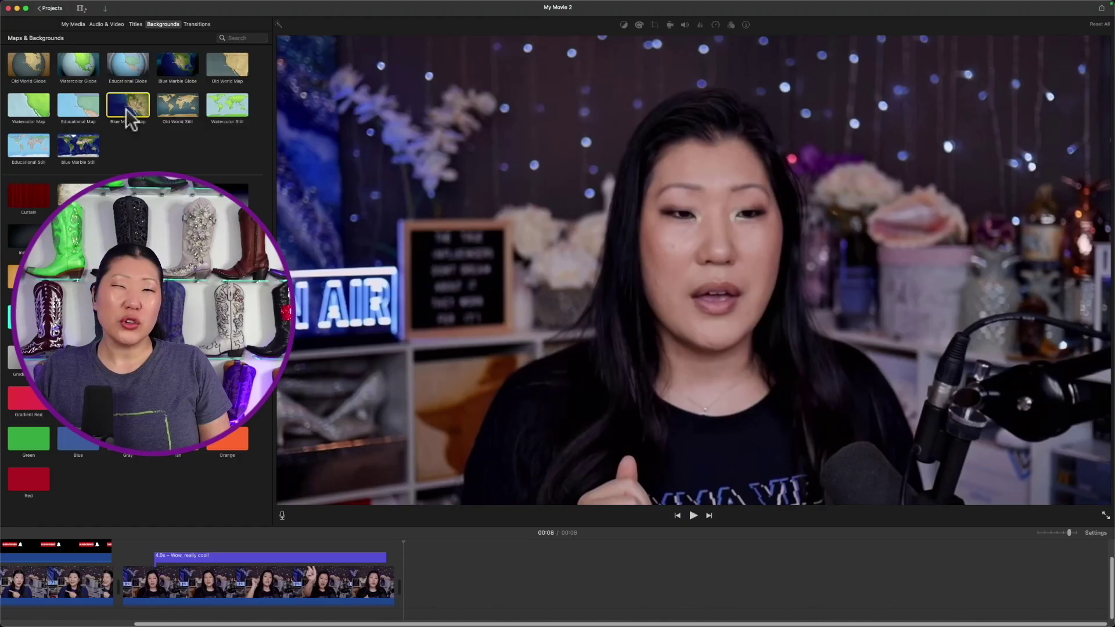
Add the Blue Marble Map background to the end of the timeline
{"action": "double_click", "coordinate": [128, 107]}
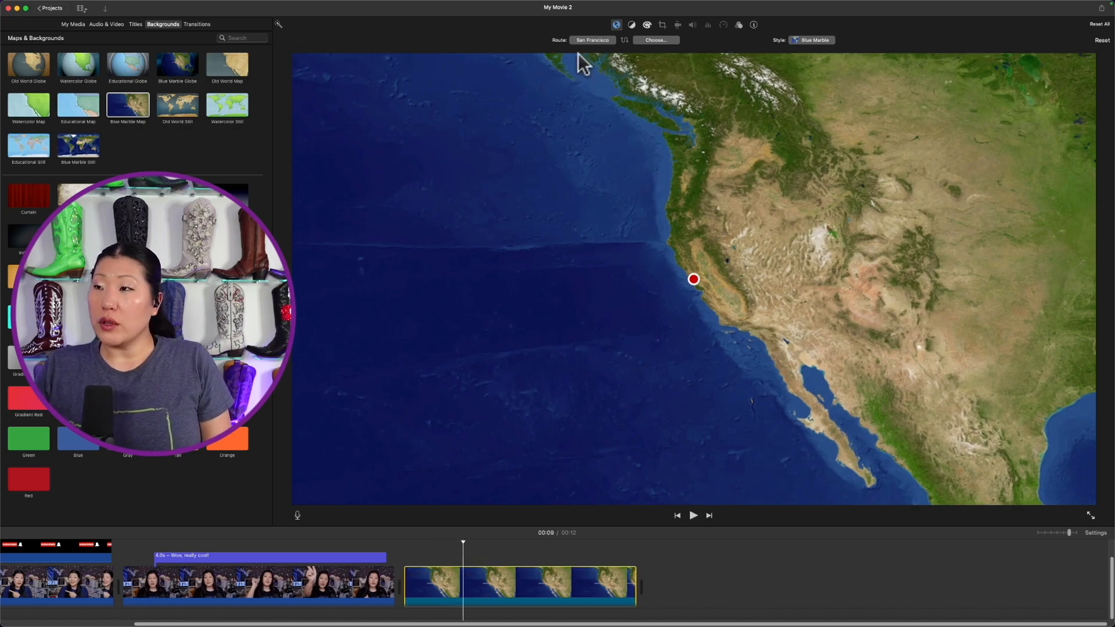
Set the route start to Seattle and the end to Empire State Building
{"action": "left_click", "coordinate": [592, 38]}
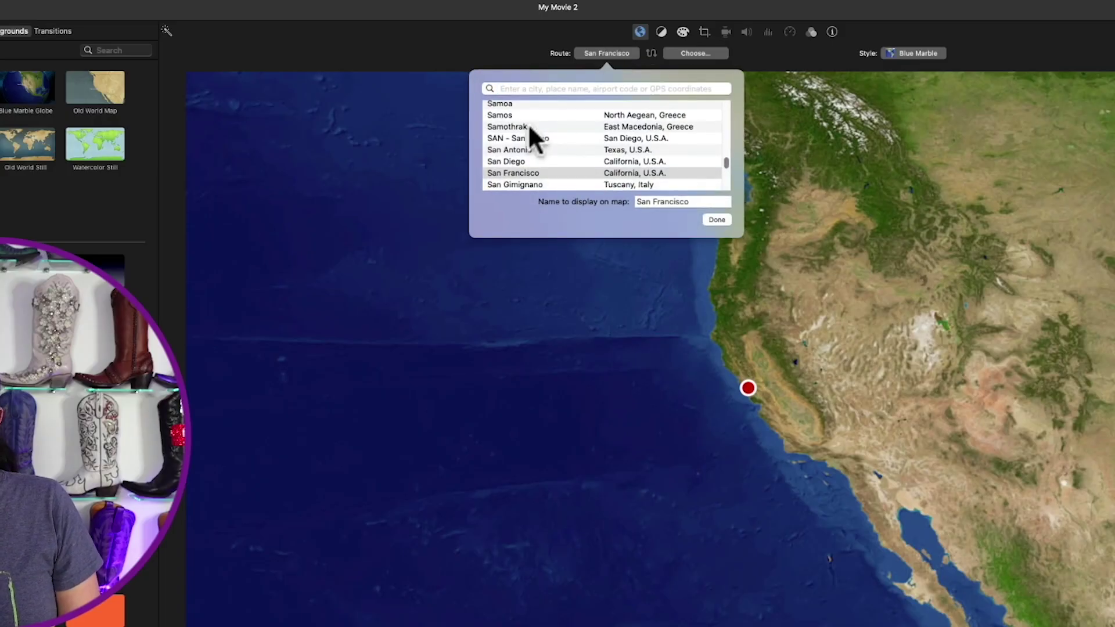
{"action": "type", "text": "Seattle"}
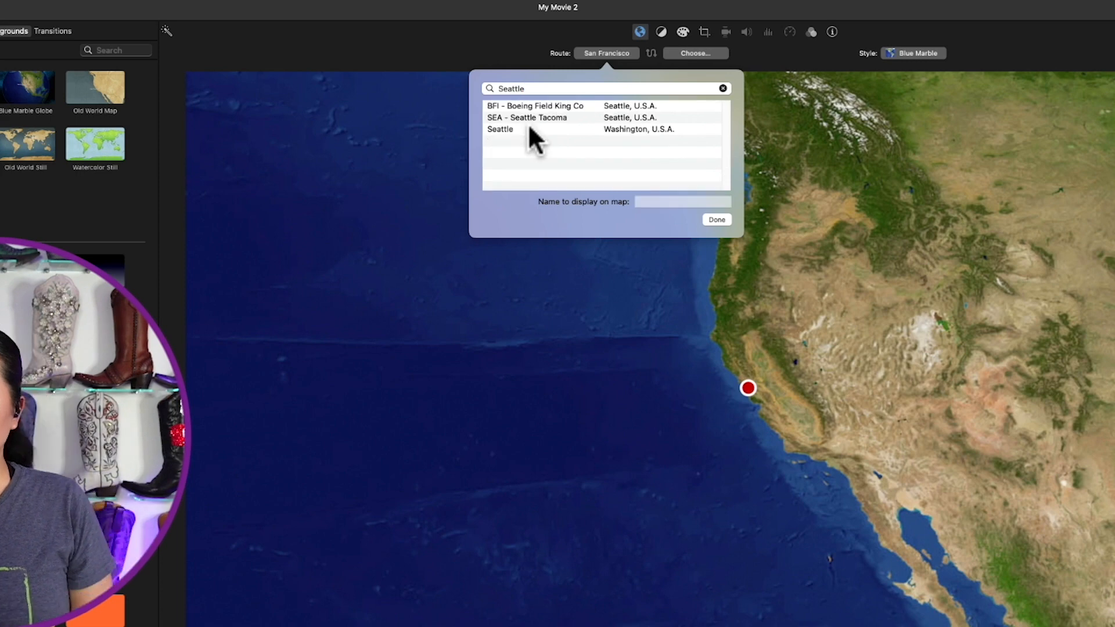
{"action": "left_click", "coordinate": [501, 129]}
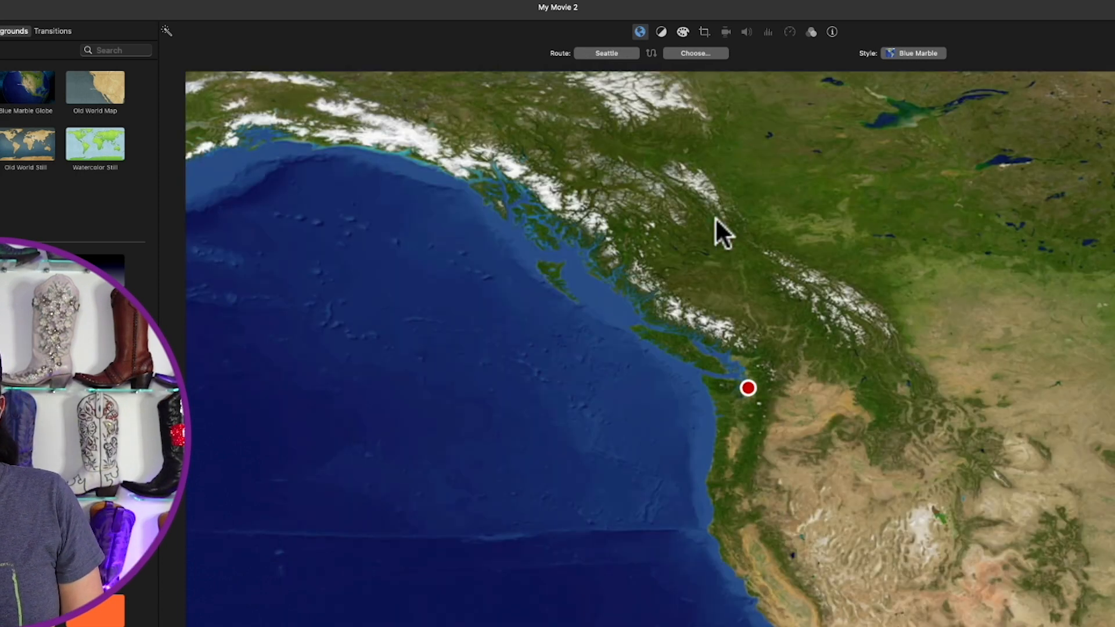
{"action": "left_click", "coordinate": [695, 53]}
{"action": "type", "text": "new york"}
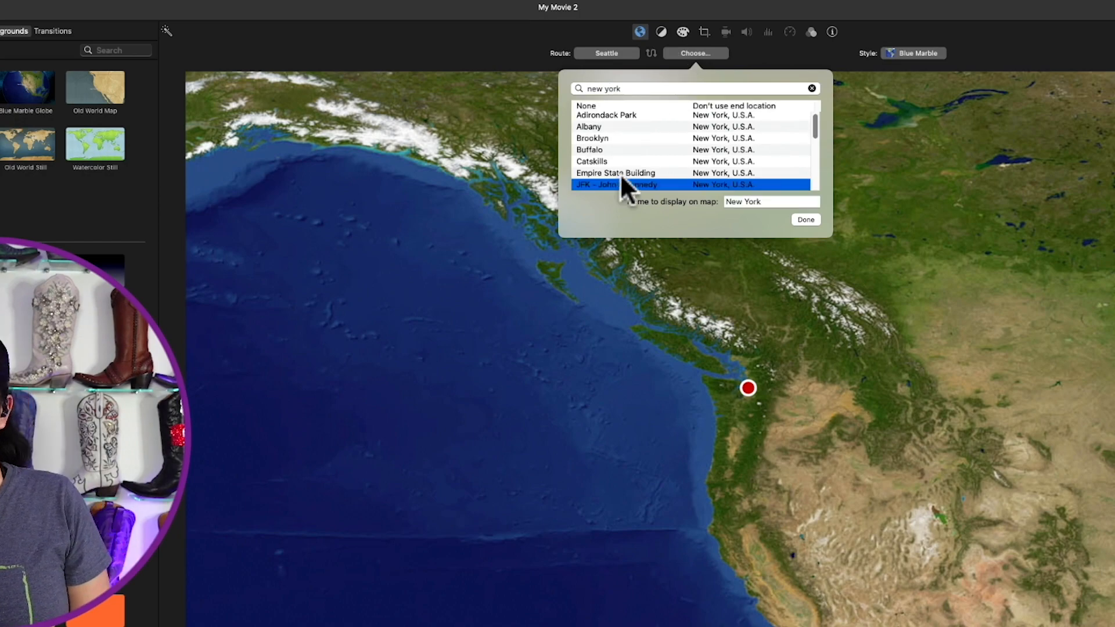
{"action": "left_click", "coordinate": [805, 219]}
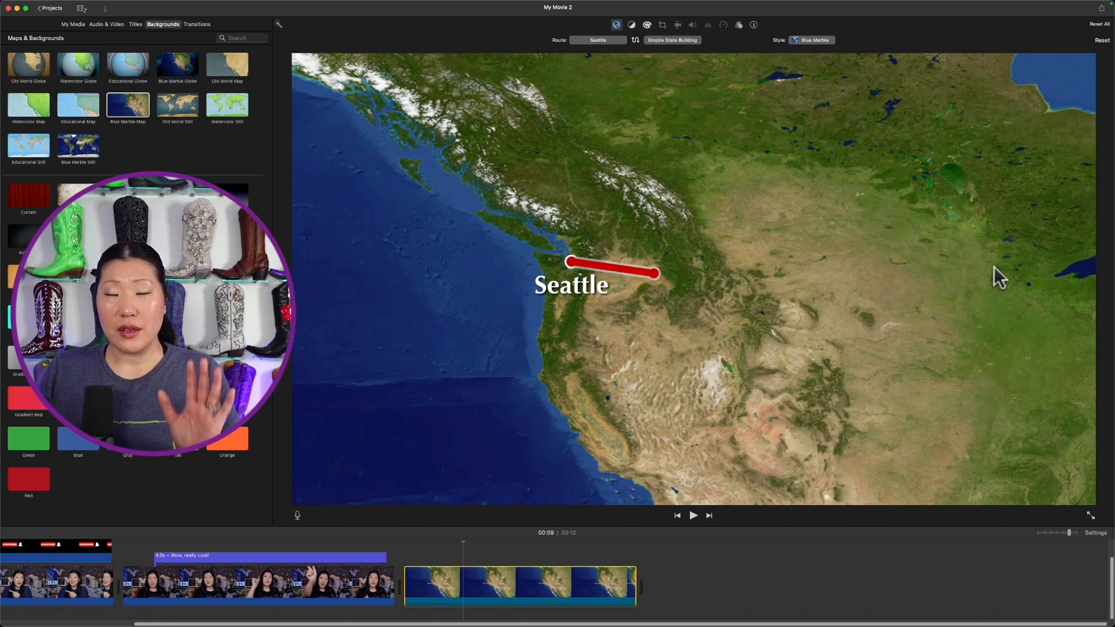
{"action": "mouse_move", "coordinate": [438, 118]}
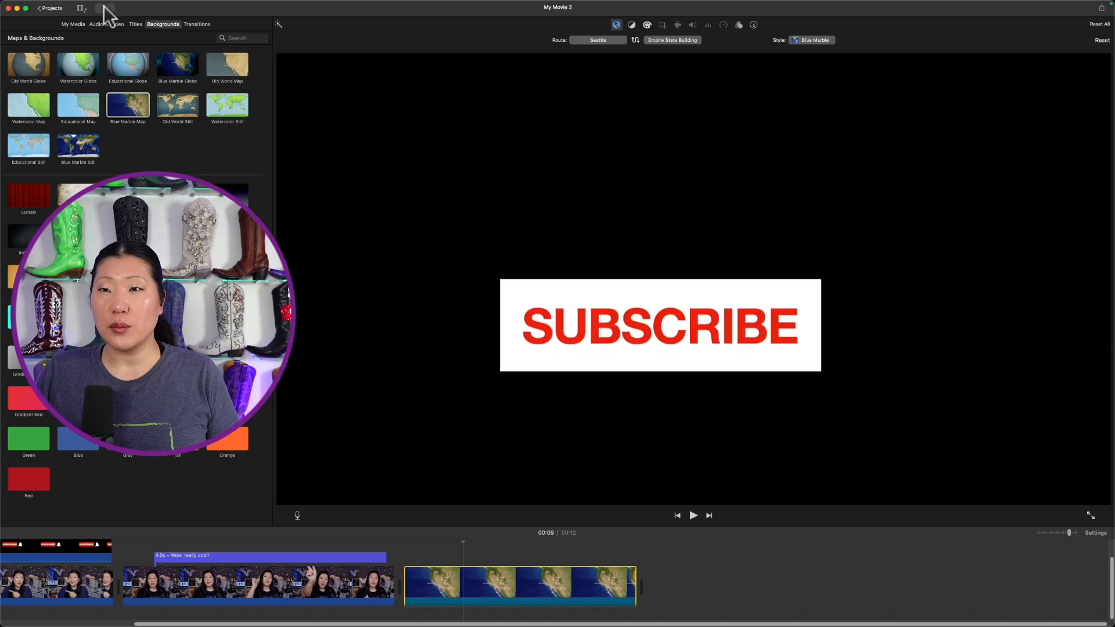
Drag the plane image from My Media onto the timeline above the map clip
{"action": "left_click", "coordinate": [73, 24]}
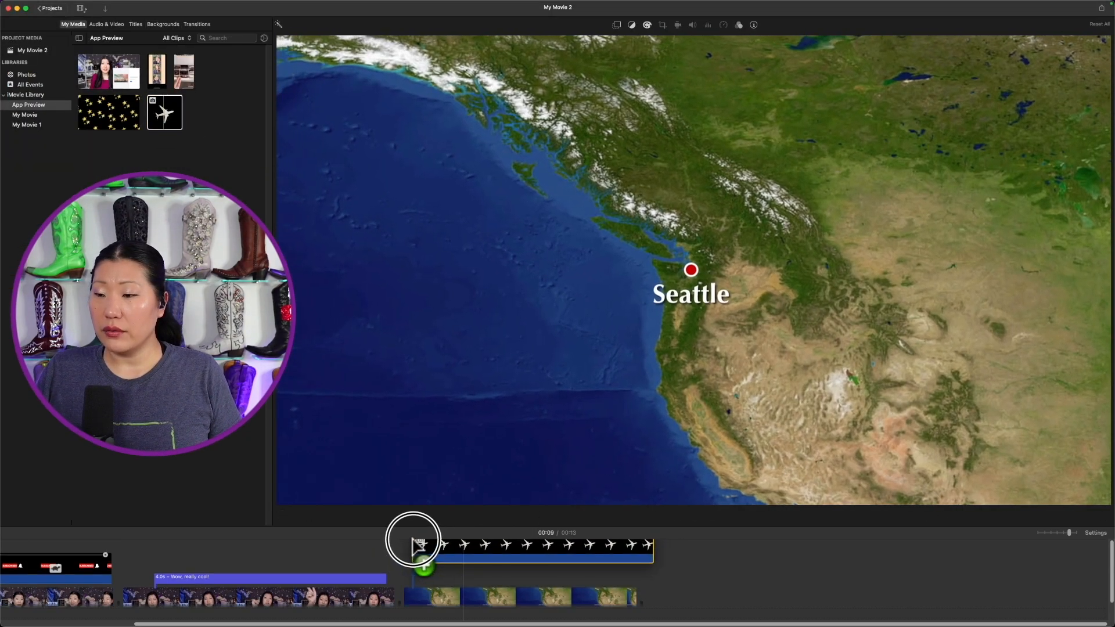
{"action": "left_click", "coordinate": [519, 564]}
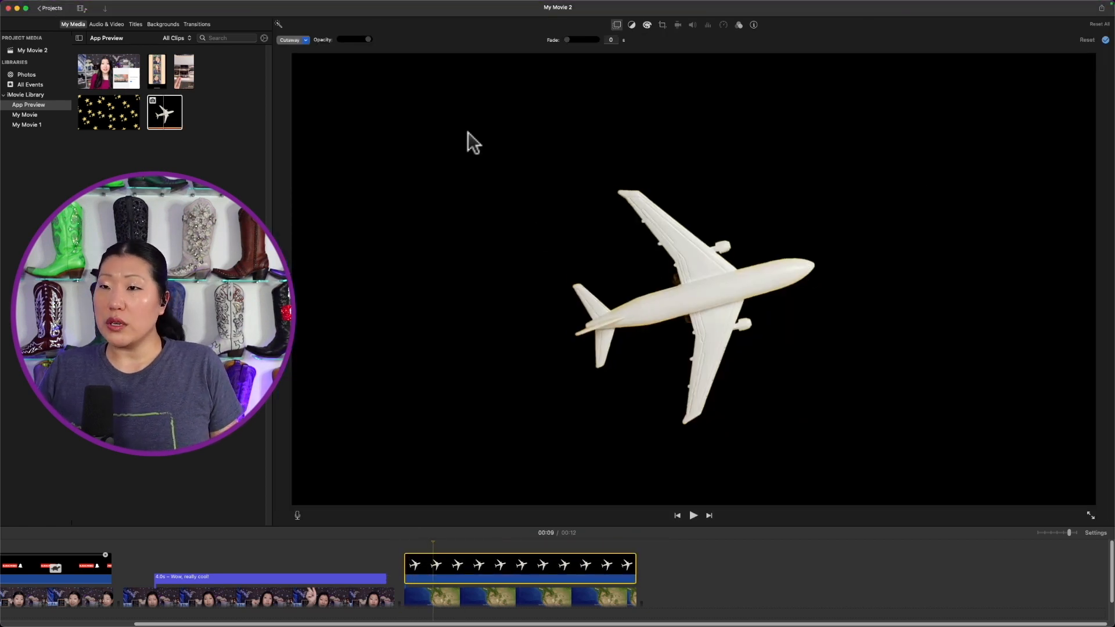
Set the plane overlay to Picture in Picture and position the inset over Seattle
{"action": "left_click", "coordinate": [292, 39]}
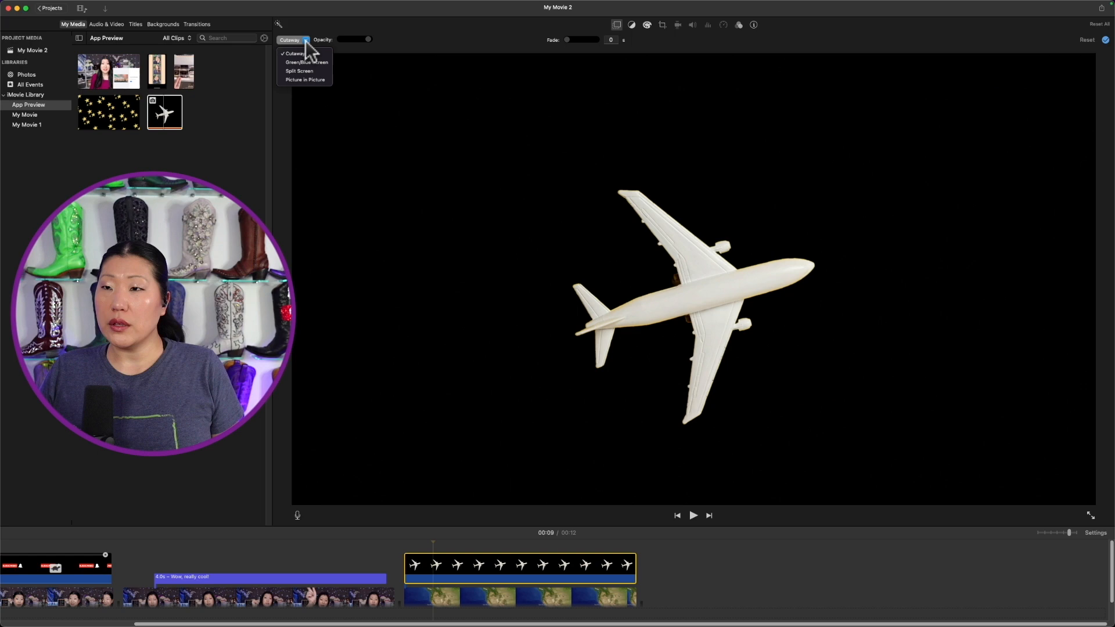
{"action": "left_click", "coordinate": [304, 79]}
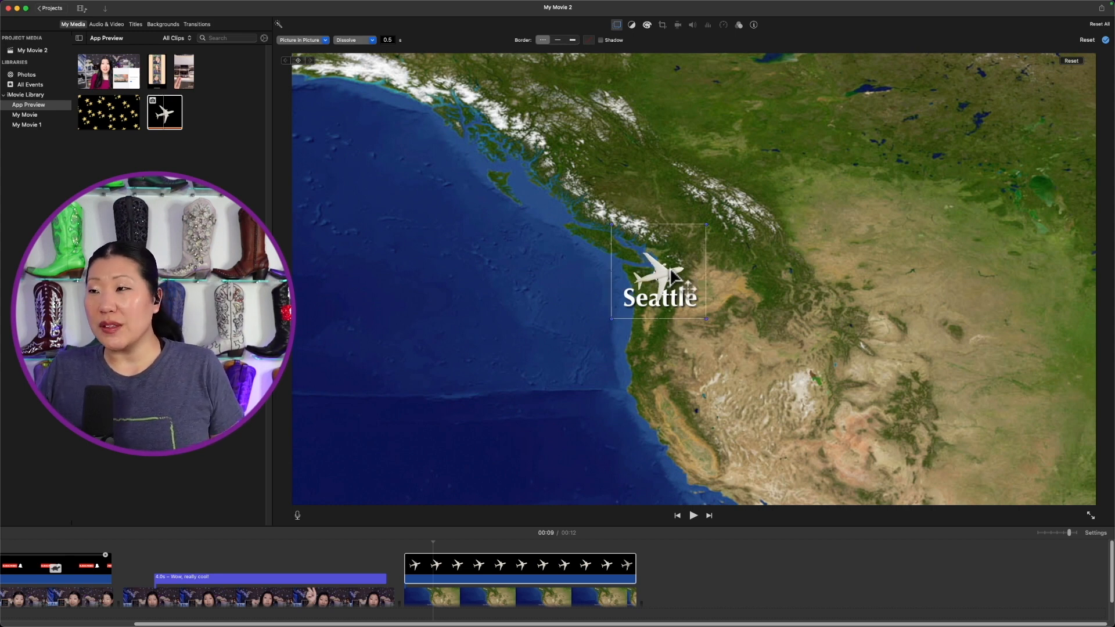
{"action": "mouse_move", "coordinate": [719, 57]}
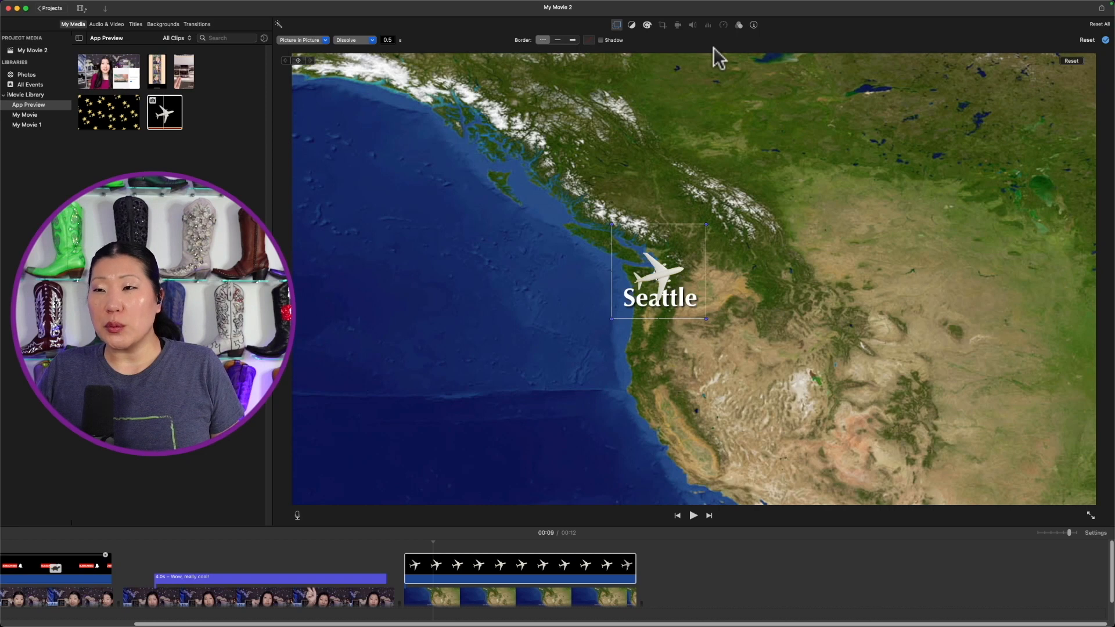
{"action": "mouse_move", "coordinate": [589, 389]}
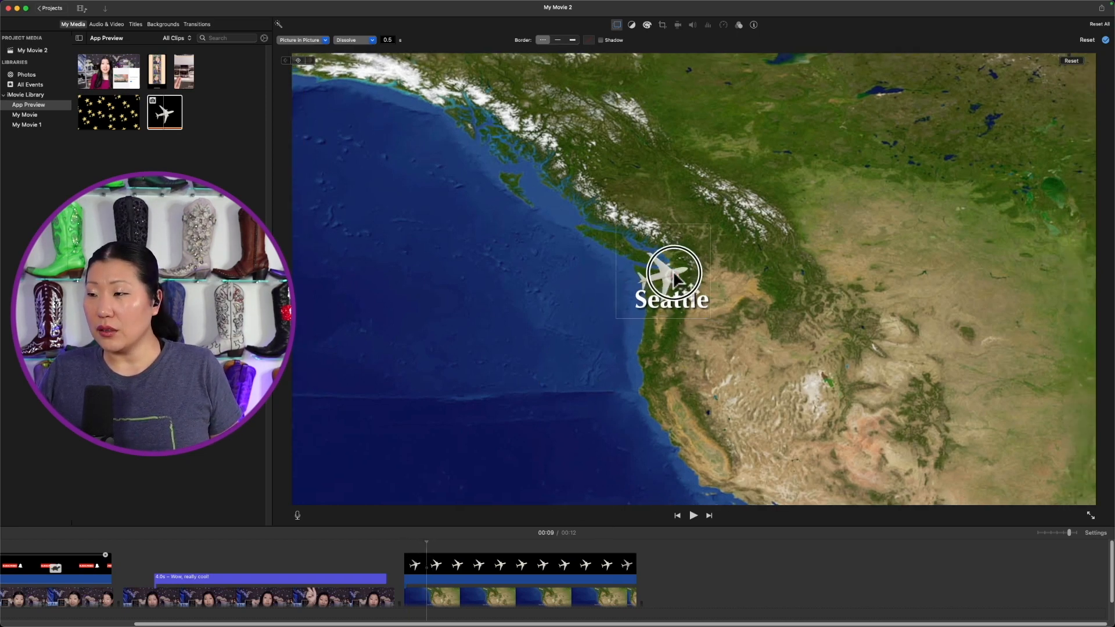
{"action": "left_click", "coordinate": [674, 274]}
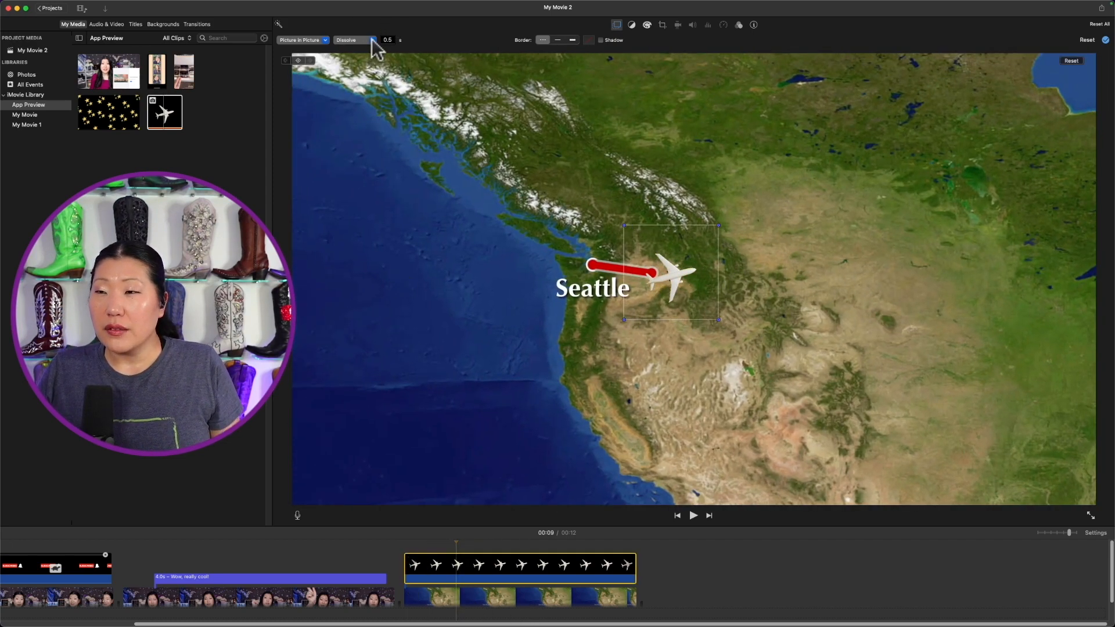
Set the plane inset's dissolve duration to 0 and preview the route animation
{"action": "left_click", "coordinate": [354, 40]}
{"action": "type", "text": "0"}
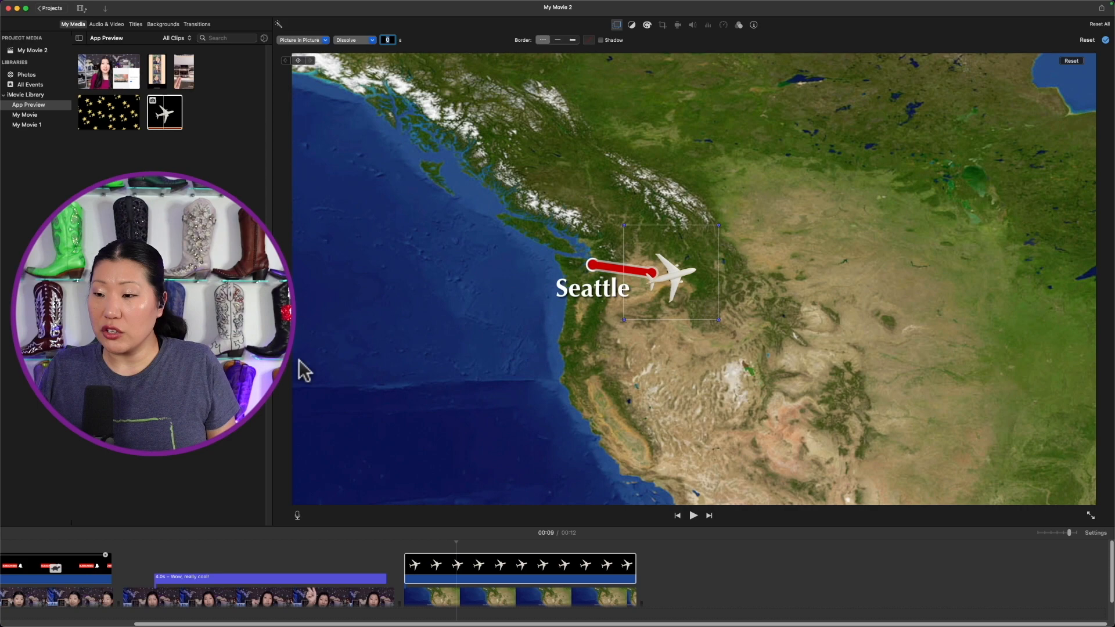
{"action": "left_click", "coordinate": [693, 516]}
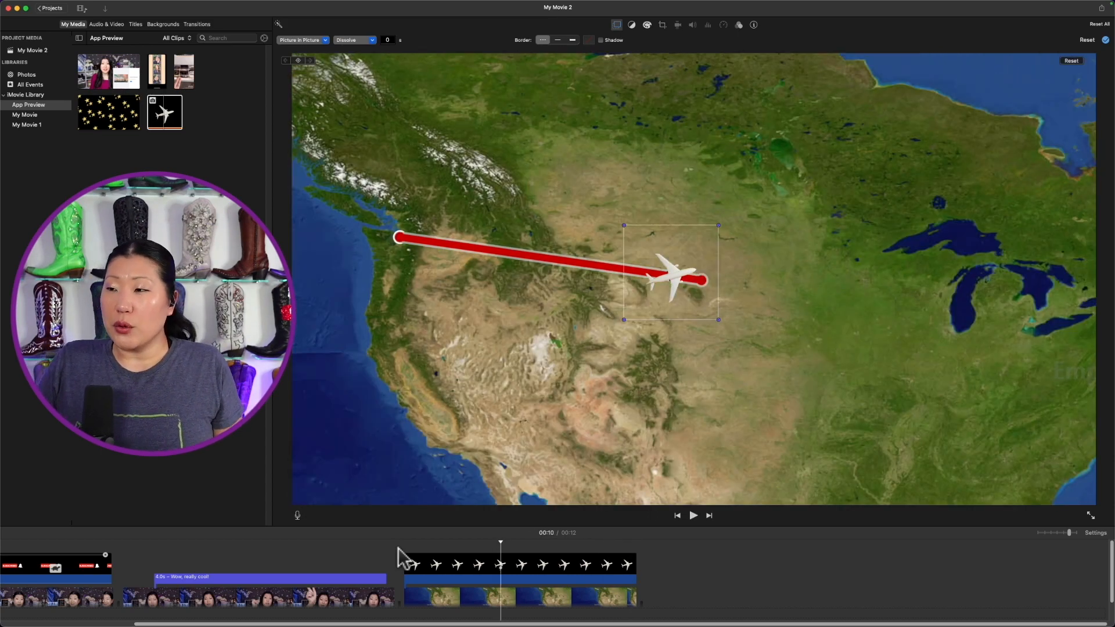
{"action": "left_click", "coordinate": [693, 516]}
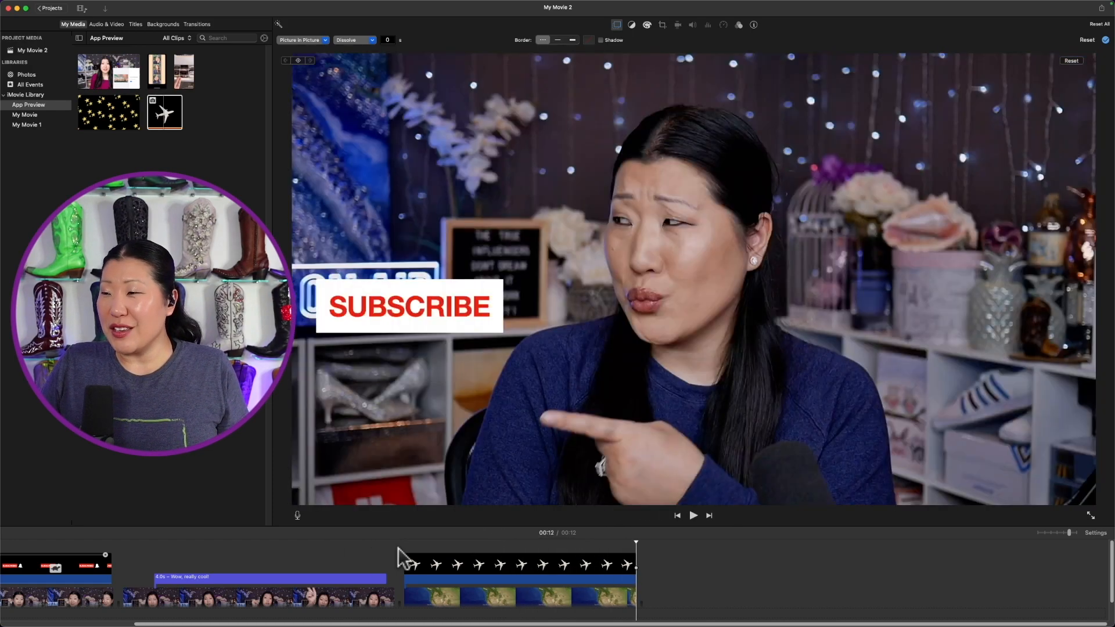
{"action": "left_click", "coordinate": [693, 516]}
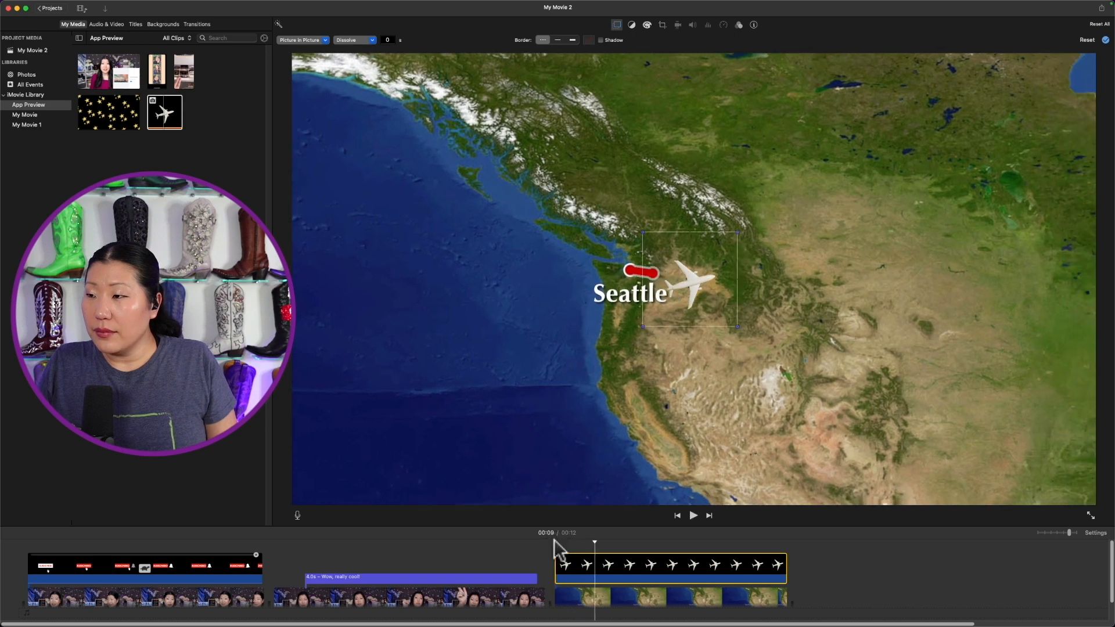
{"action": "mouse_move", "coordinate": [697, 295]}
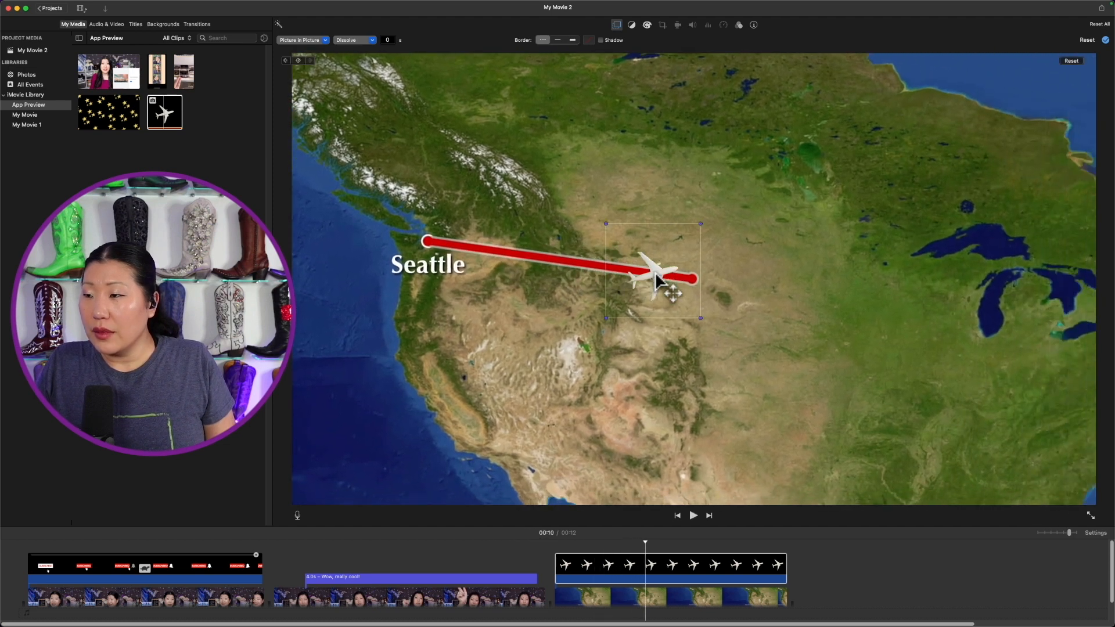
Keyframe the plane along the red line's tip, ending at the Empire State Building
{"action": "left_click", "coordinate": [668, 277]}
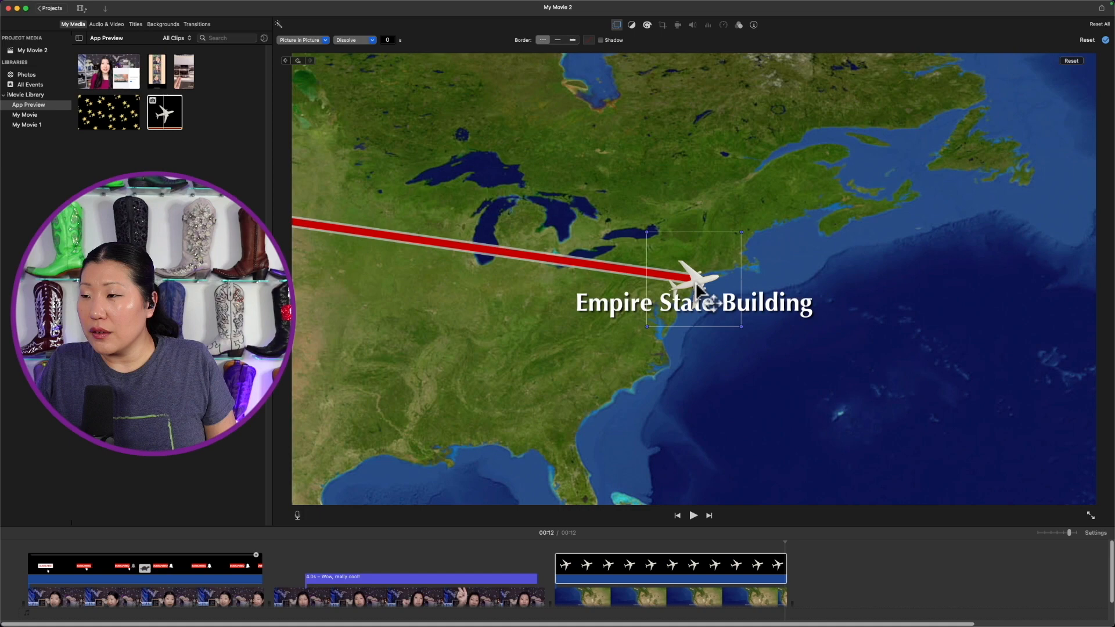
{"action": "left_click", "coordinate": [694, 515]}
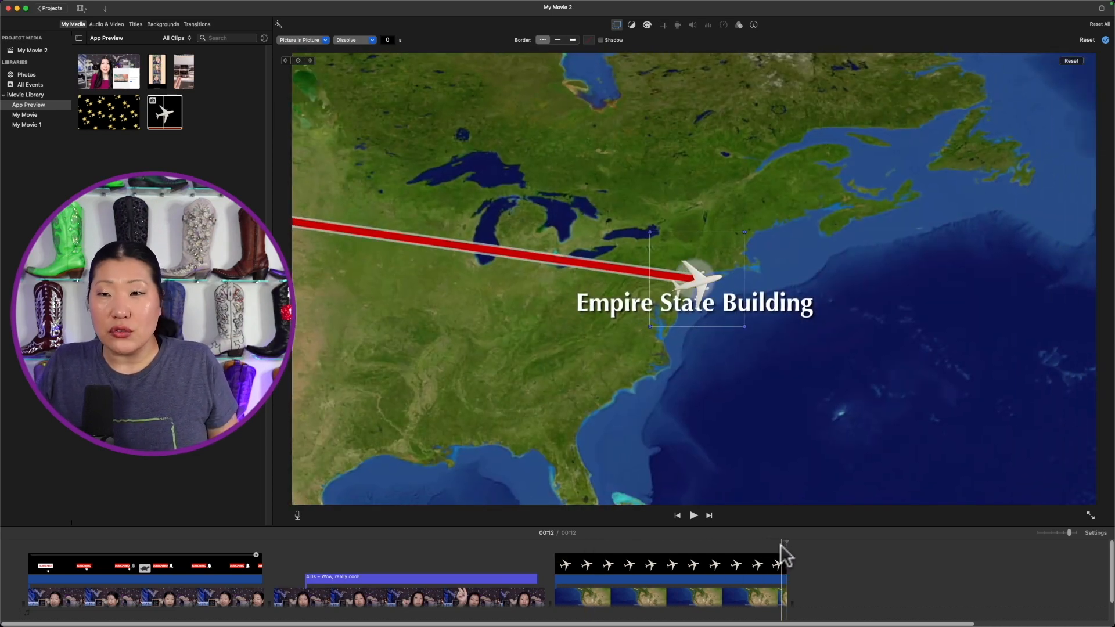
{"action": "left_click", "coordinate": [693, 515]}
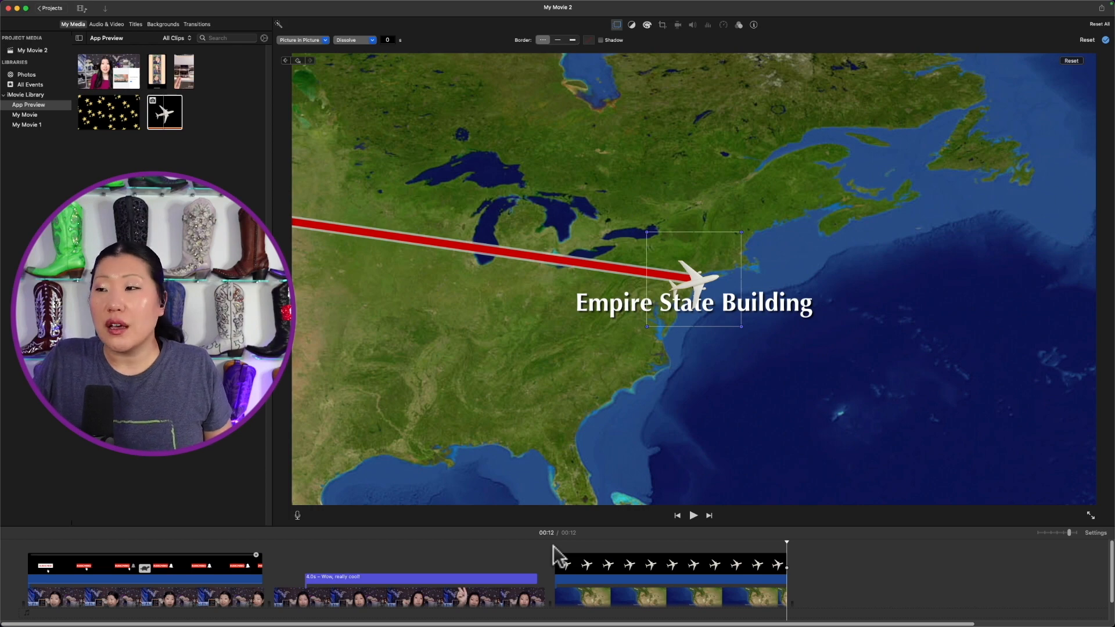
{"action": "mouse_move", "coordinate": [726, 236]}
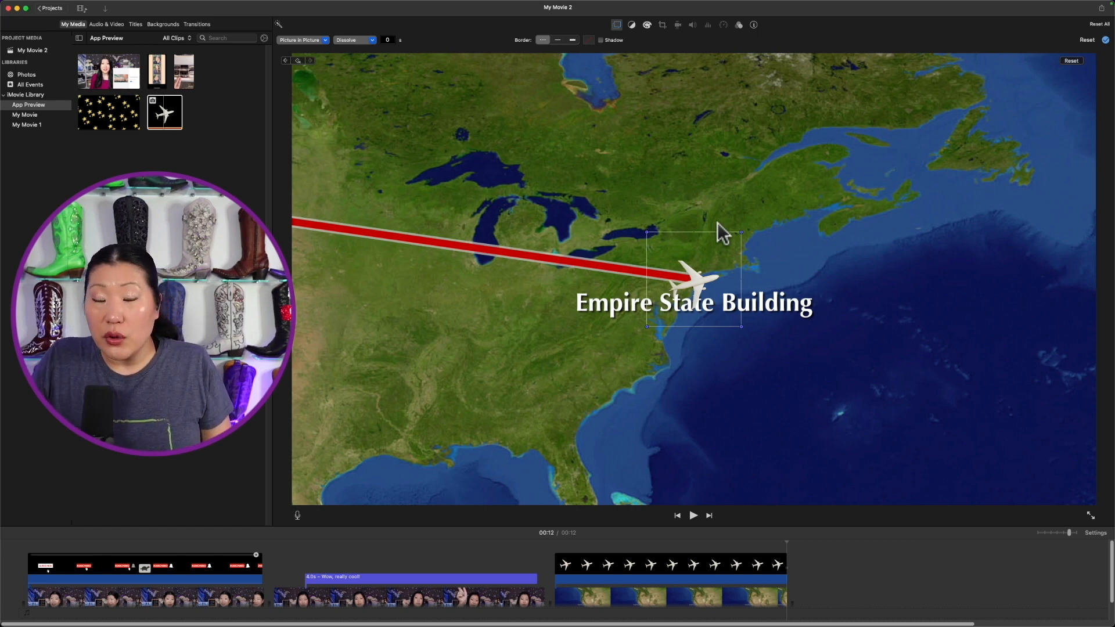
{"action": "mouse_move", "coordinate": [390, 252]}
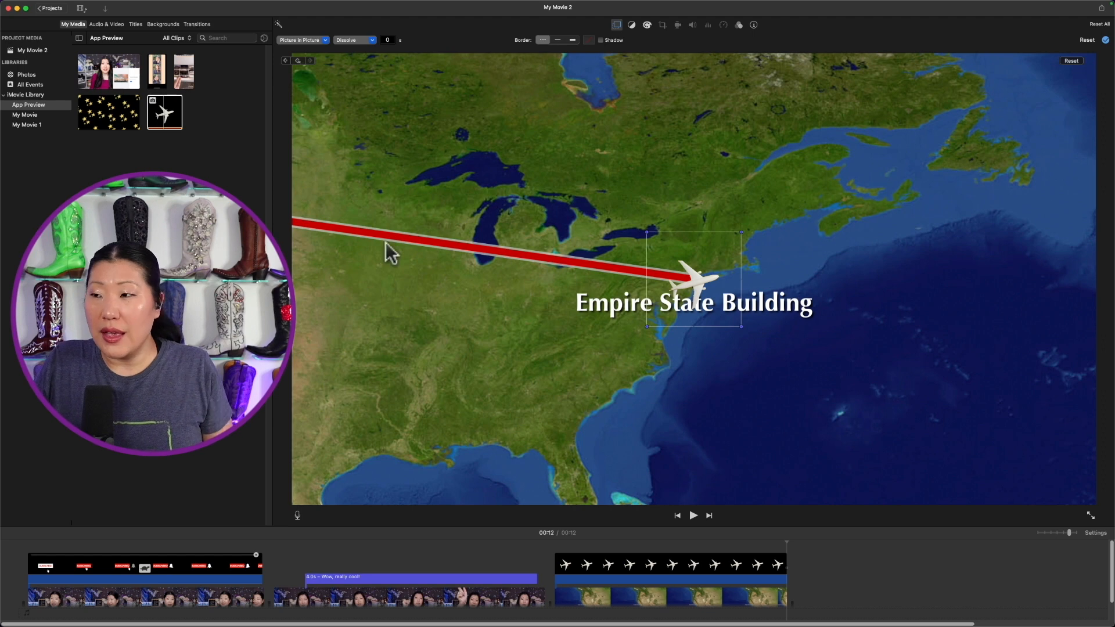
{"action": "mouse_move", "coordinate": [418, 295]}
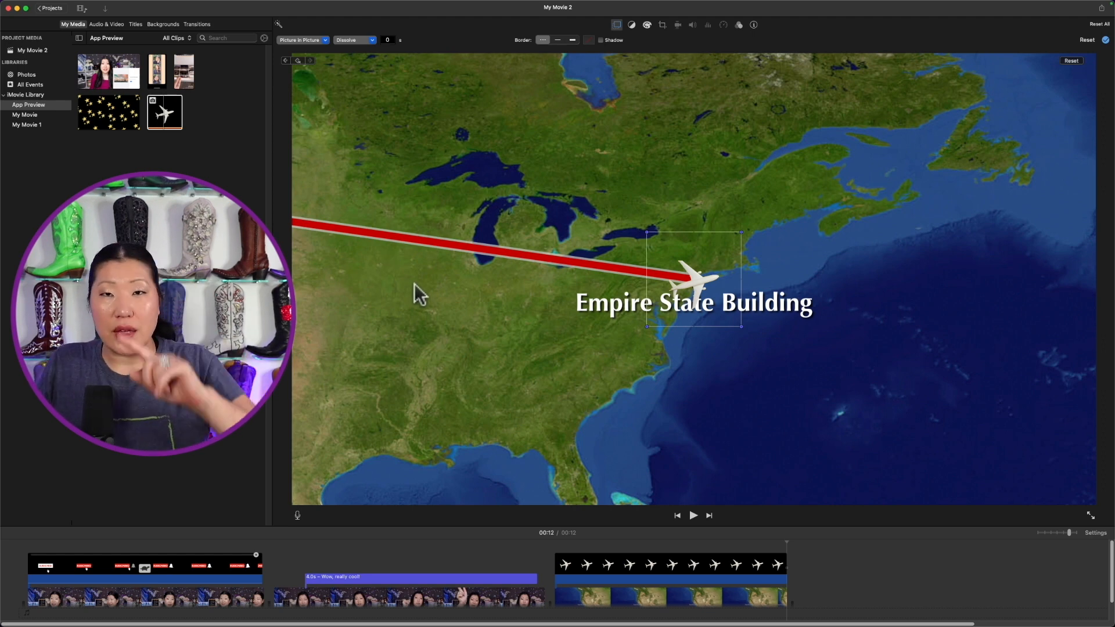